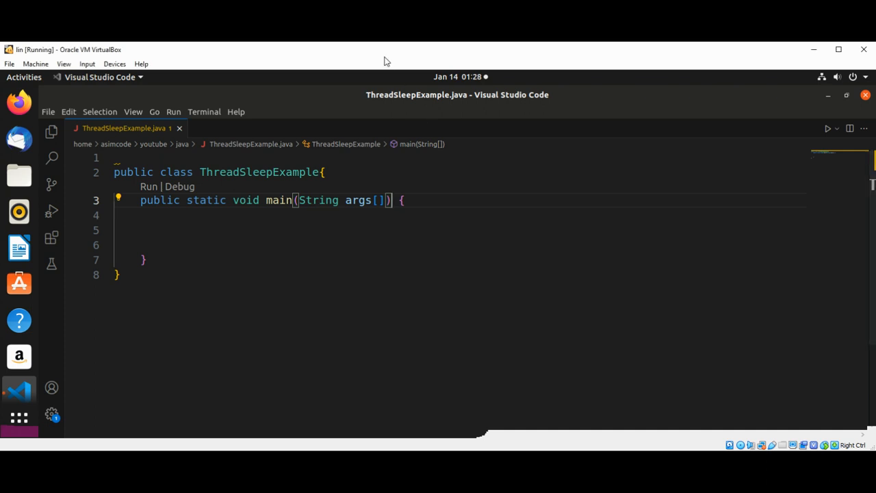
mouse_move(463, 169)
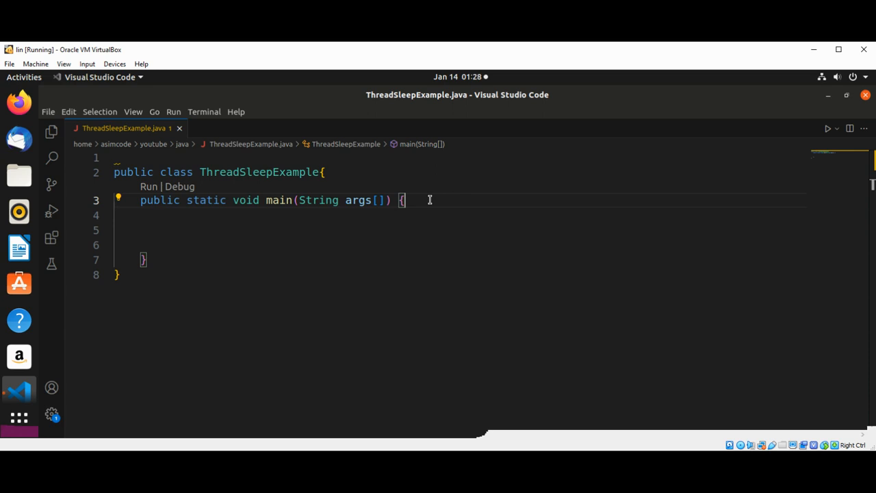
Add System.out.println("Pause for five seconds"); as main's first line.
text(System.out.println)
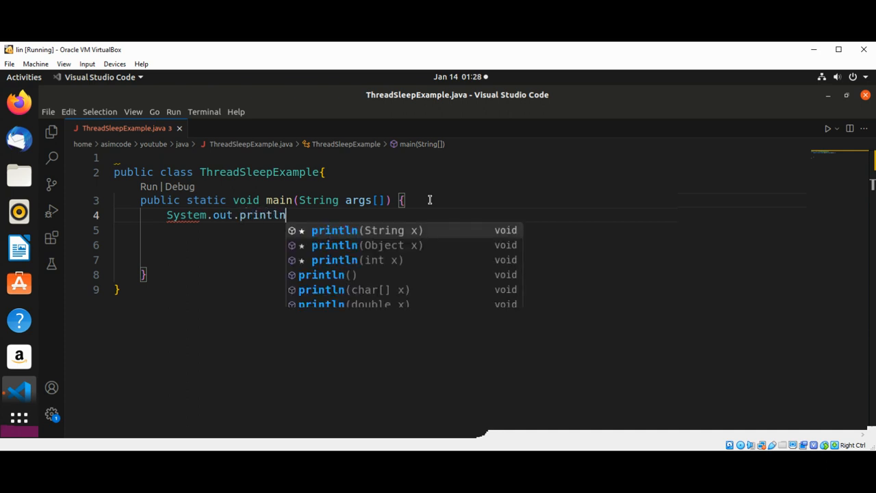
text(())
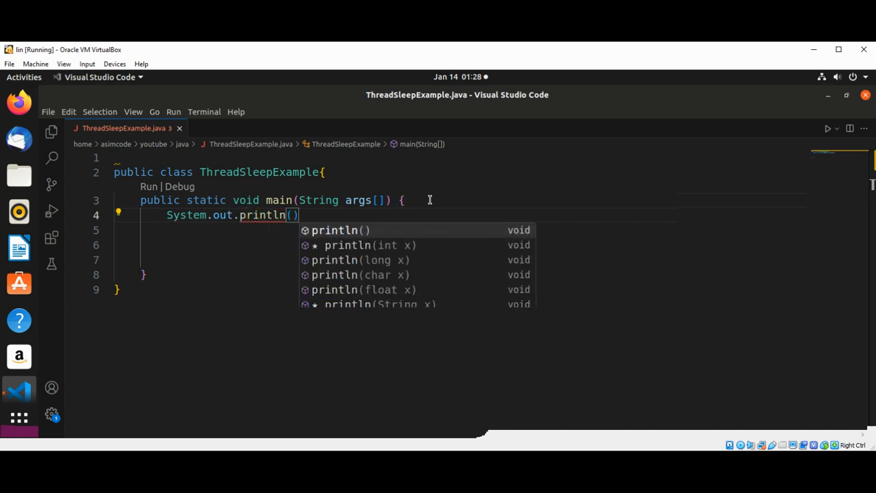
text(")
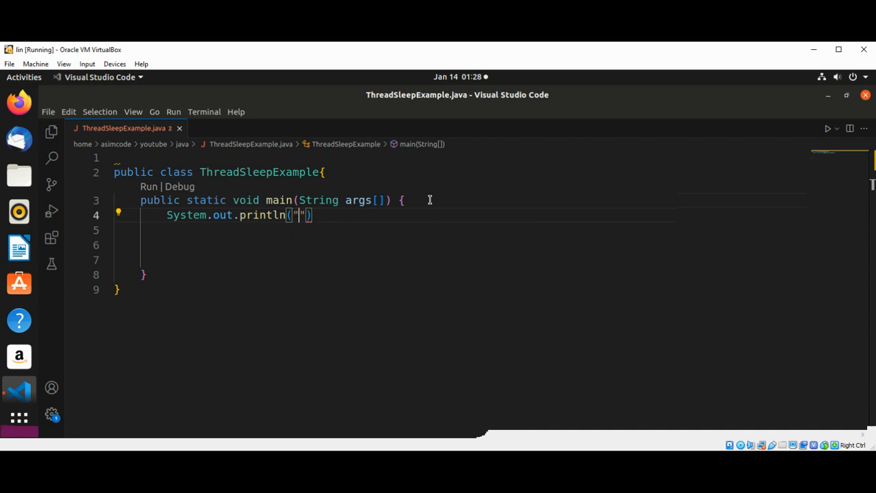
text(H)
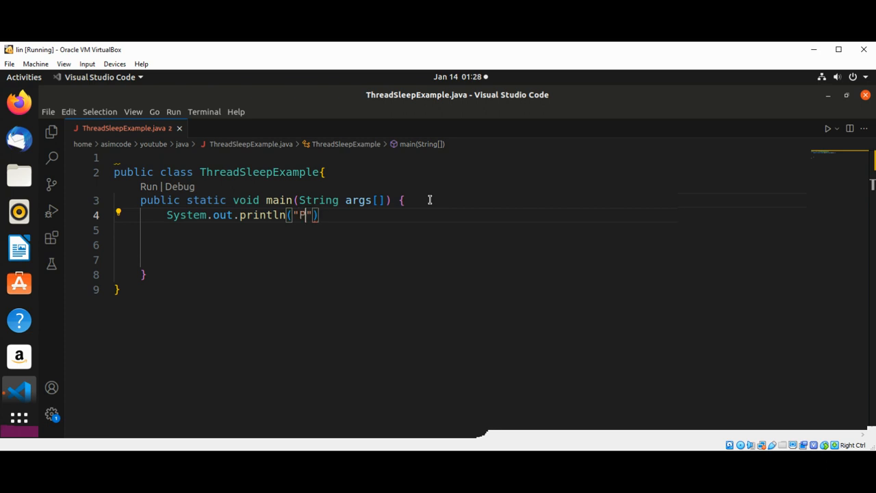
text(ause for)
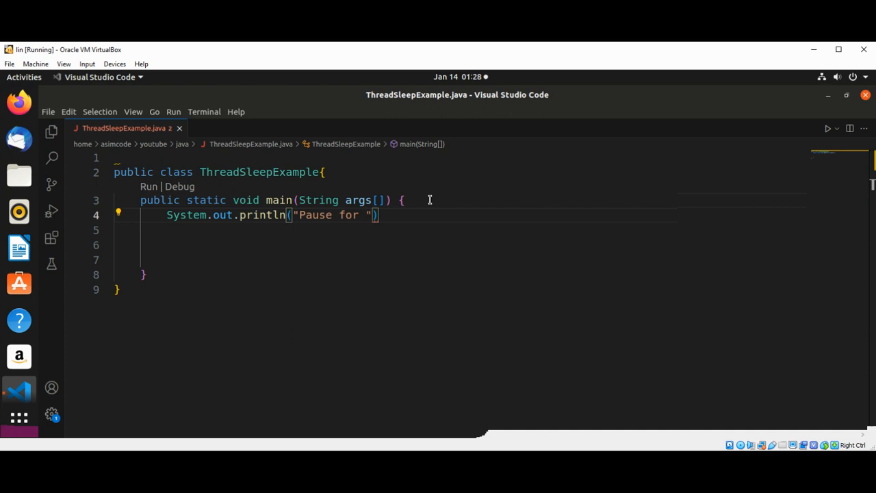
text(five se)
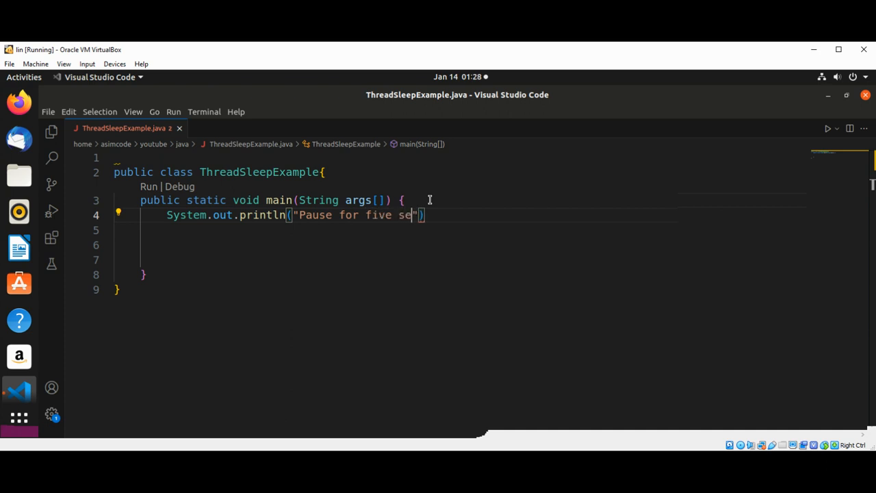
text(conds)
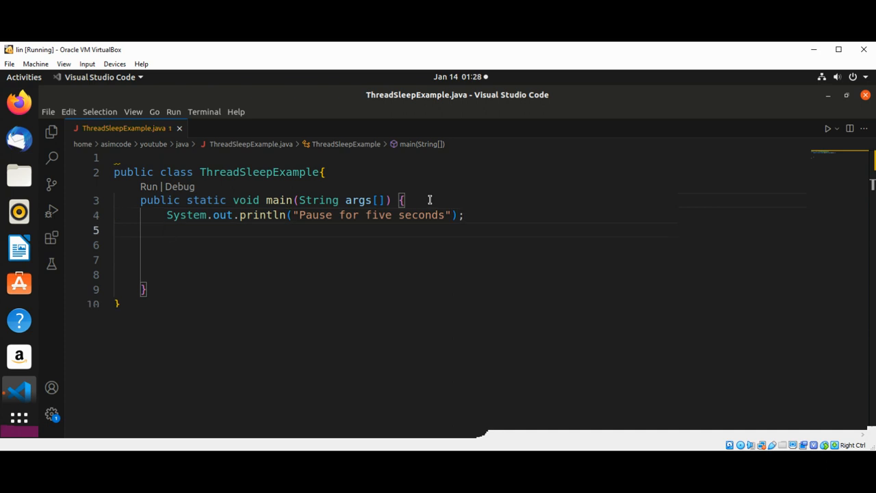
Call pause_seconds(); on a new line below the first print statement.
click(166, 230)
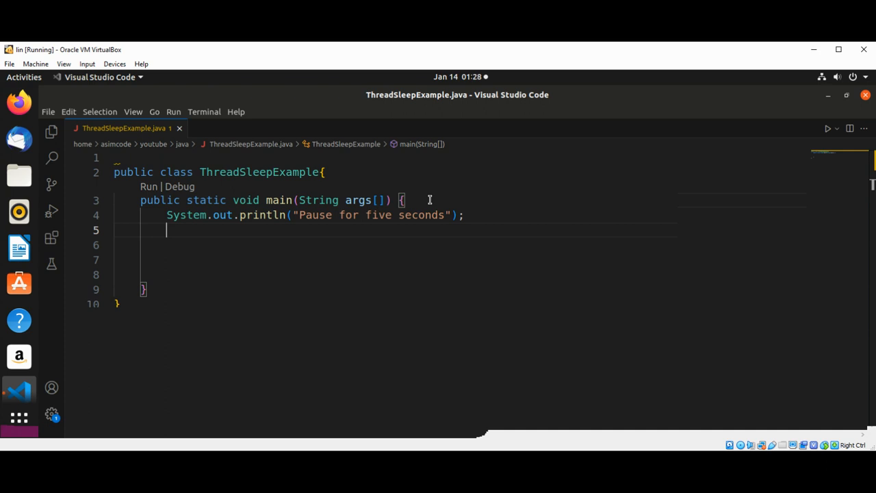
text(pa)
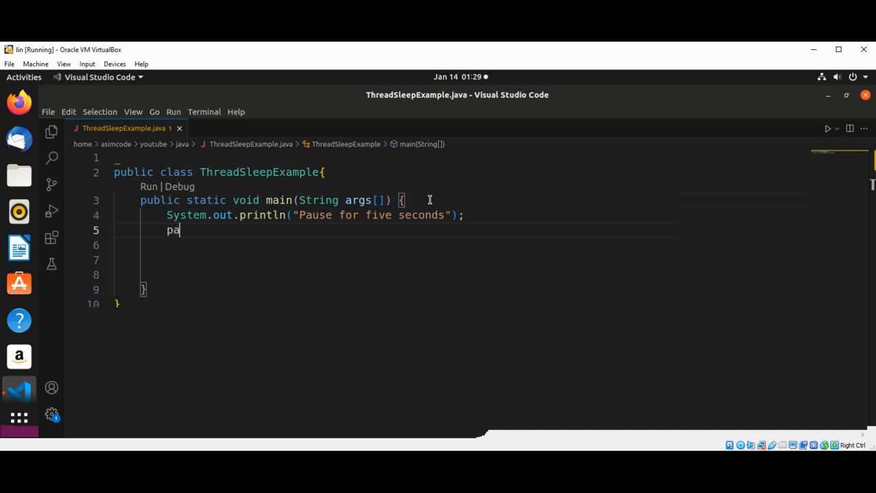
text(use)
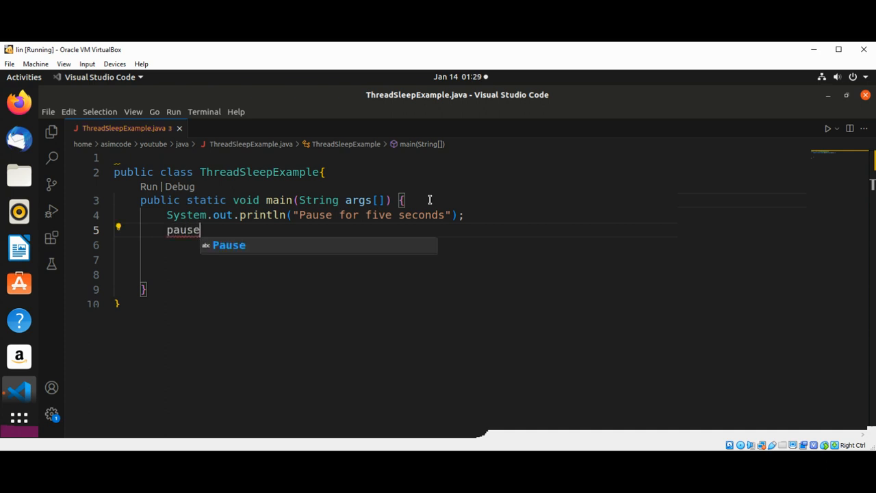
key(Escape)
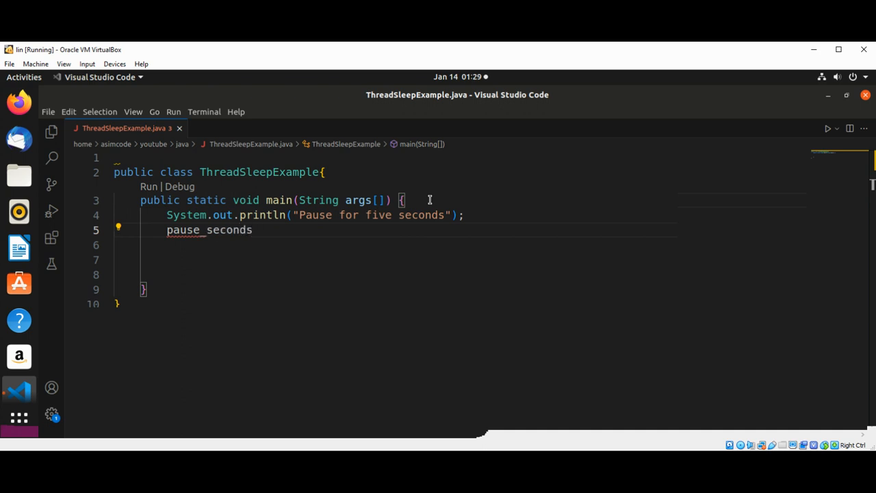
text(())
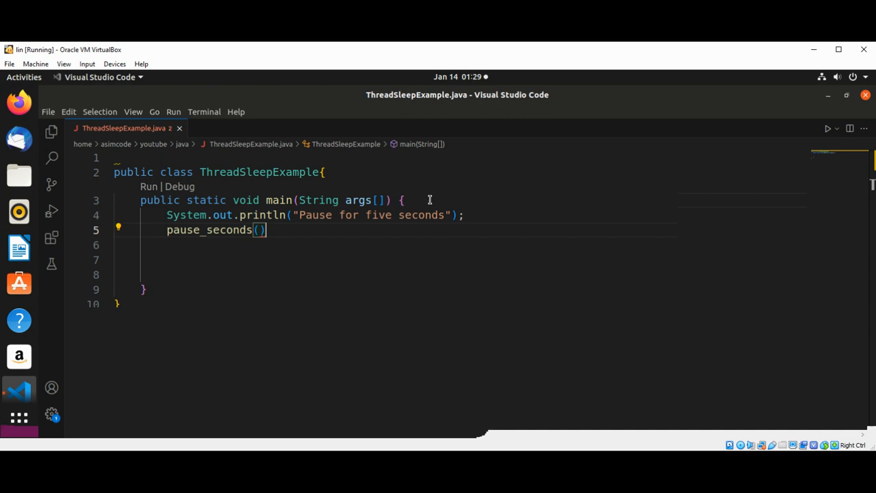
text(;)
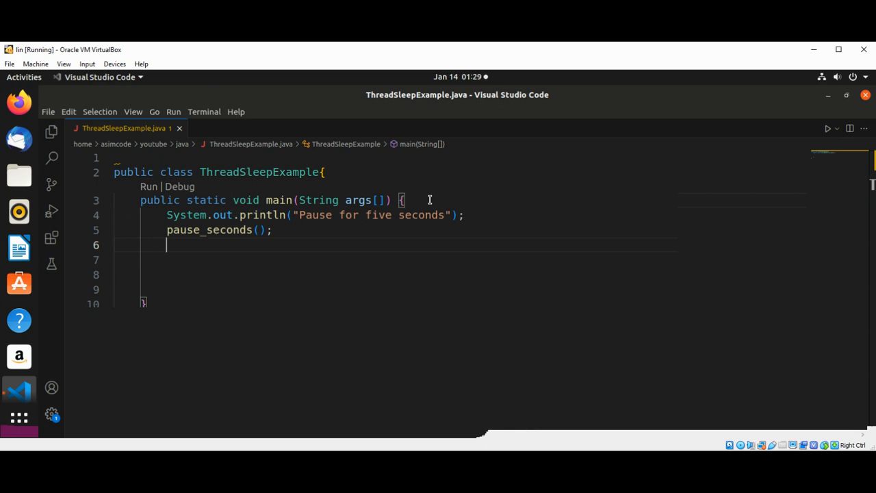
Print "After 5 second Pause." with System.out.println after the pause_seconds() call.
text(Syste)
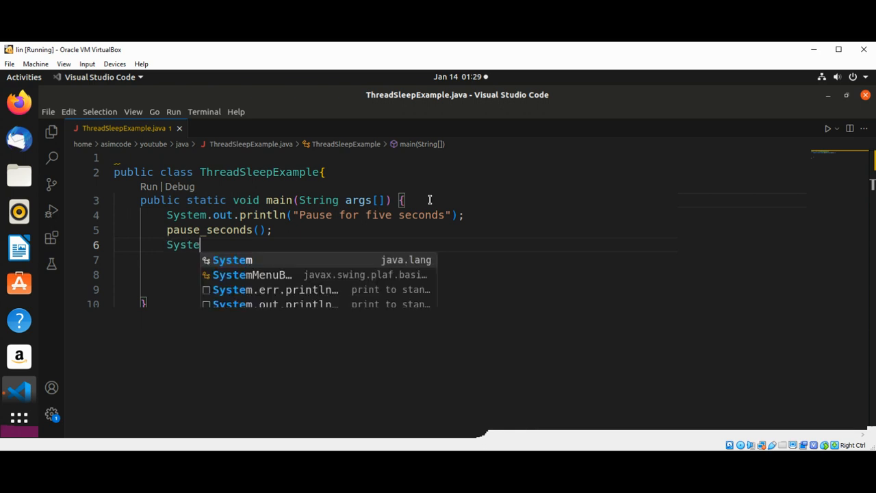
text(.out.println)
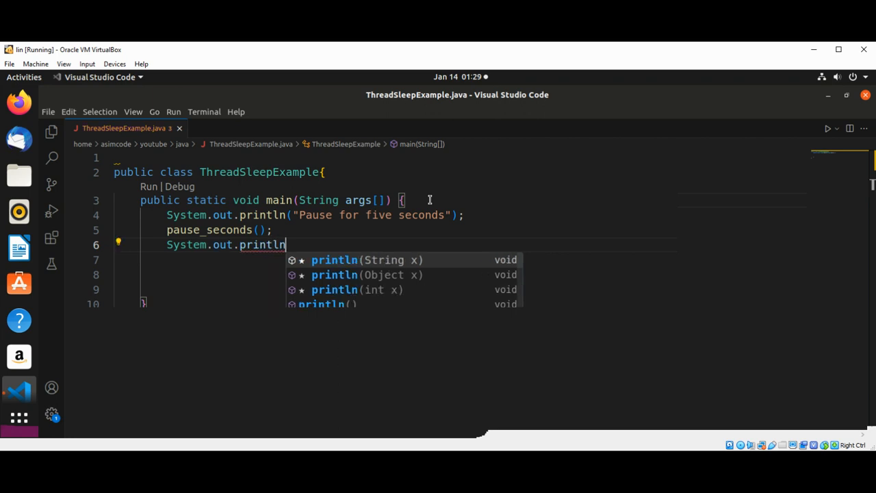
text(())
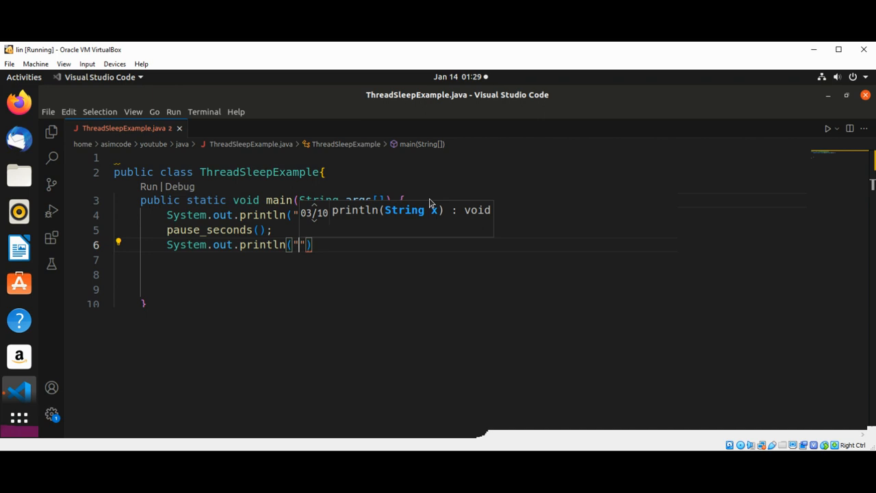
text(After)
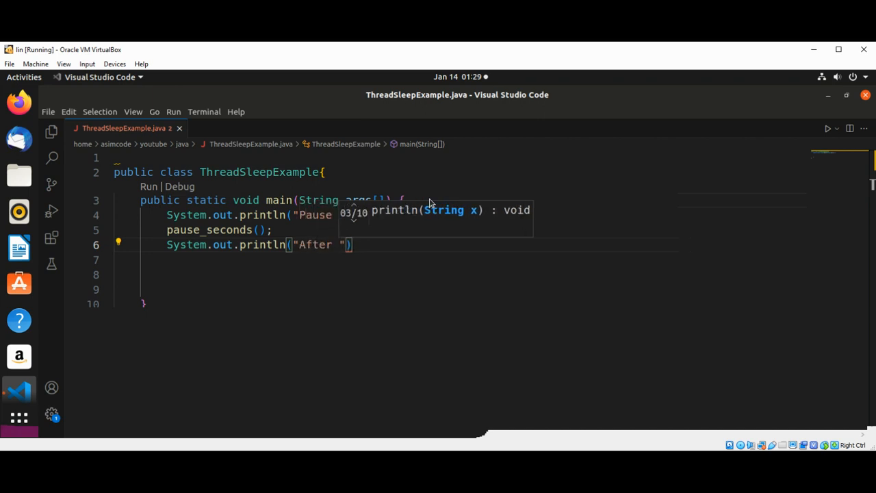
mouse_move(87, 248)
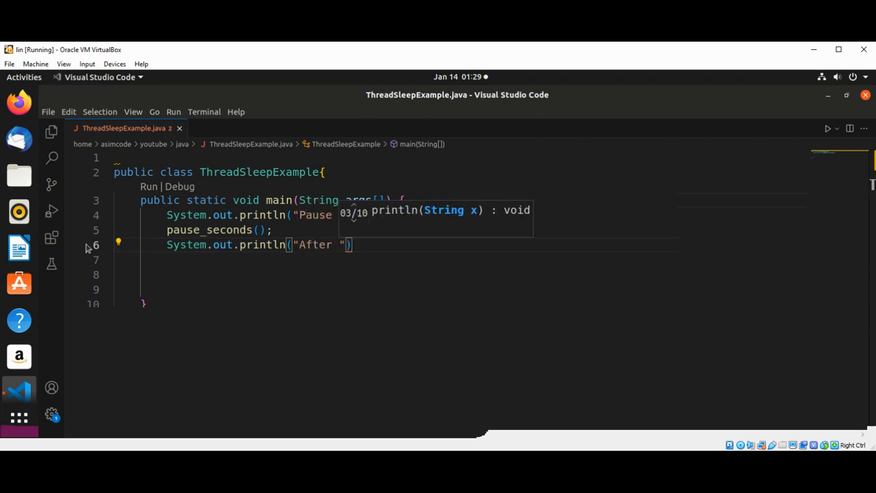
mouse_move(403, 236)
text(5 second )
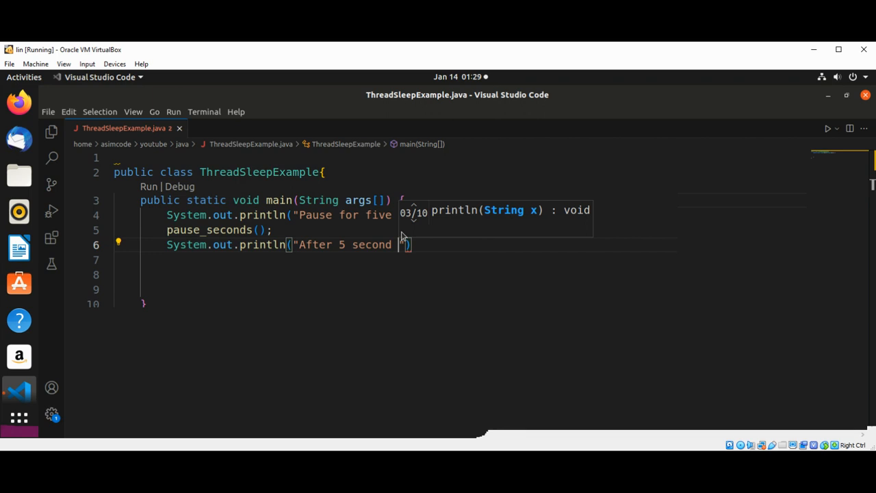
text(Pause)
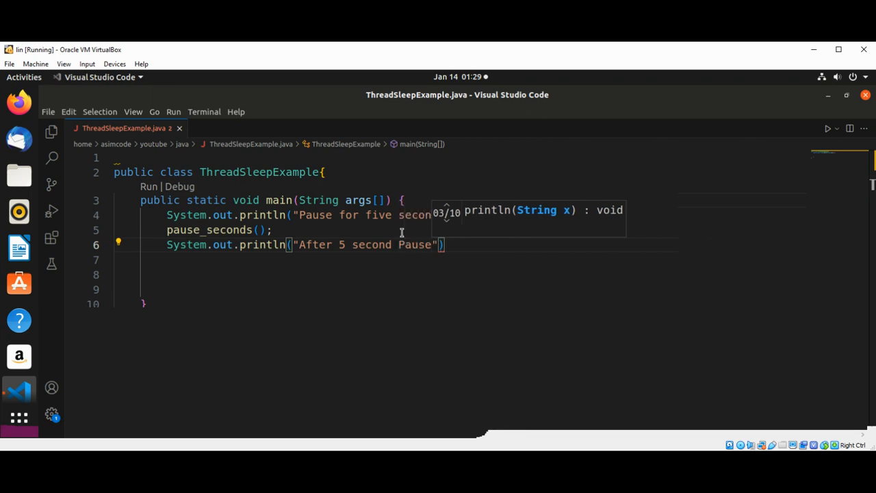
text(.)
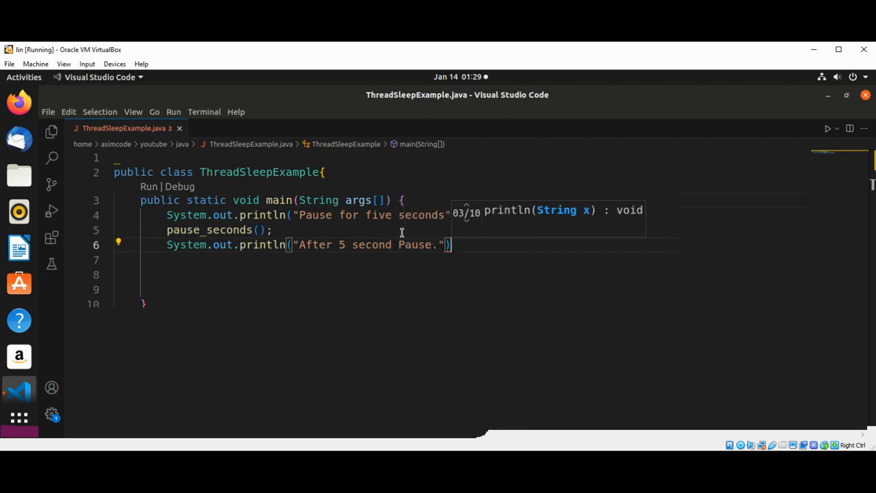
text(;)
click(458, 259)
text(})
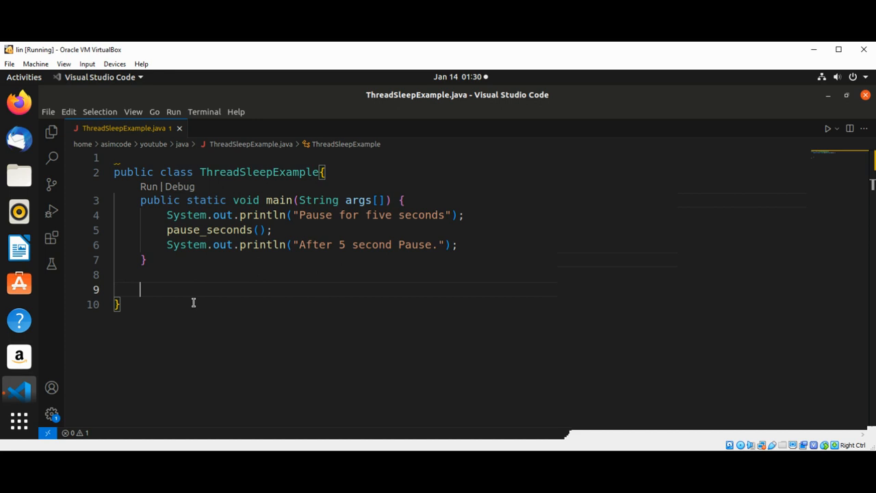
Declare static void pause_seconds() below main and start a try block inside it.
text(s)
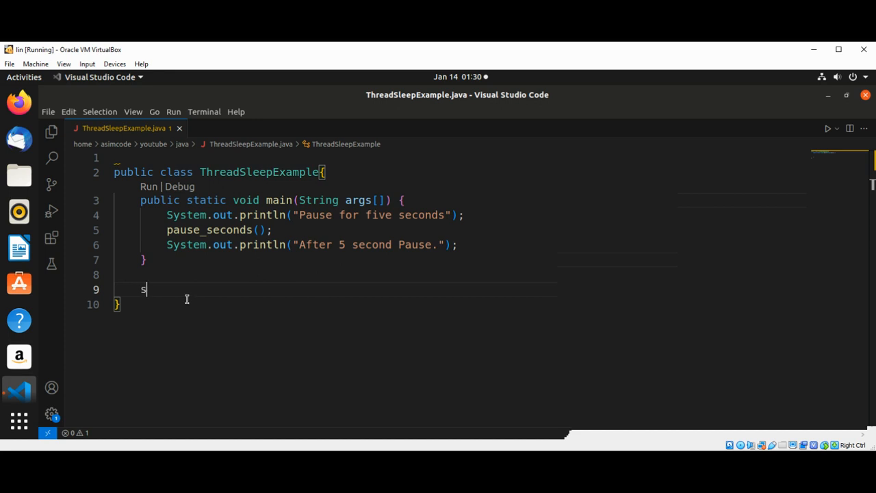
text(tatic)
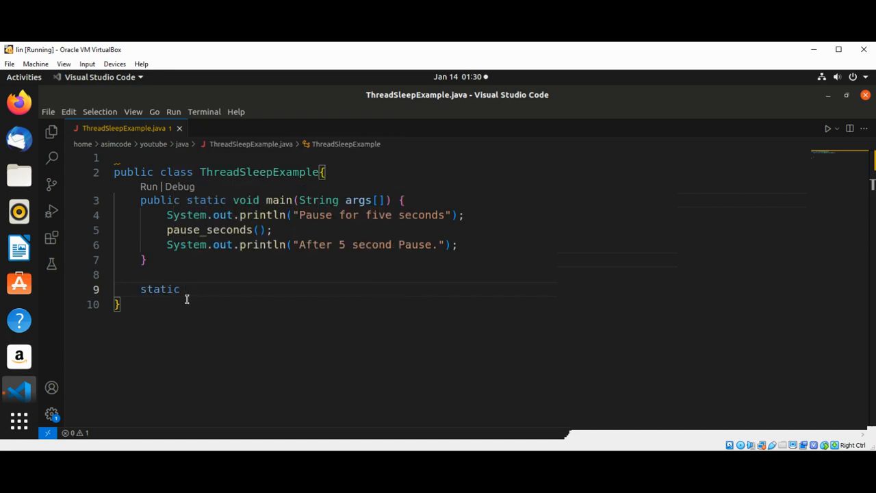
text(void)
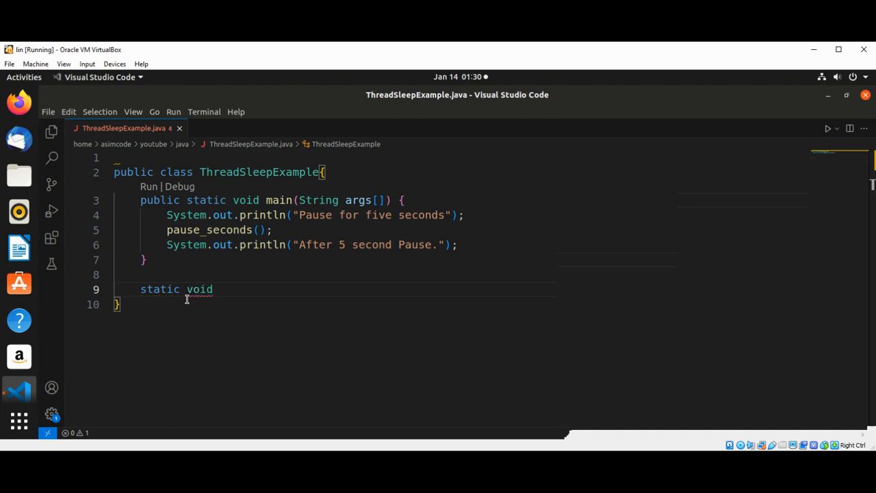
text(p)
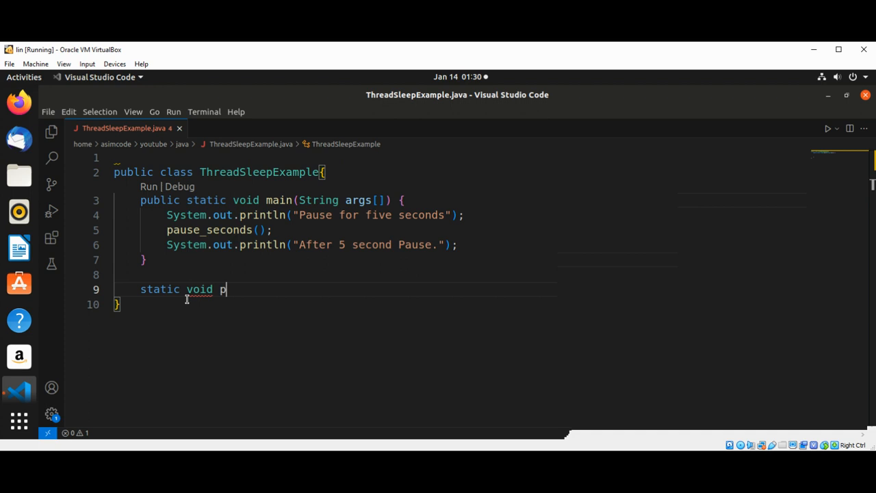
text(ause_seconds)
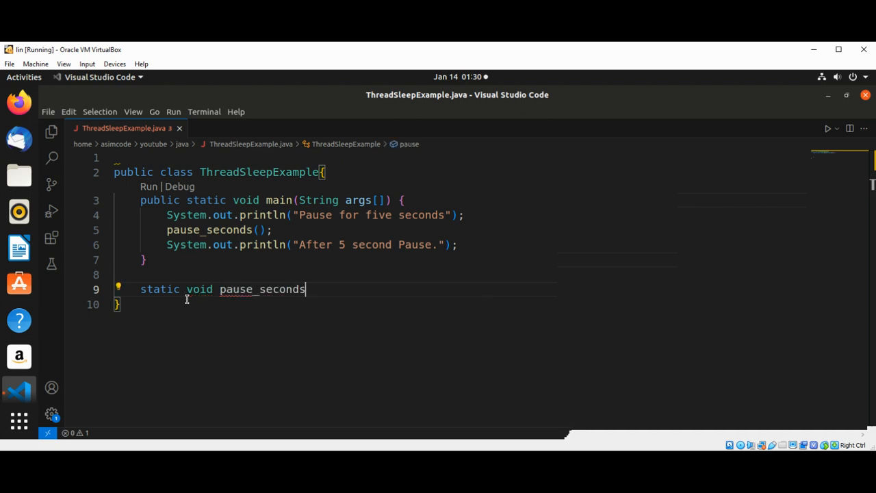
text(())
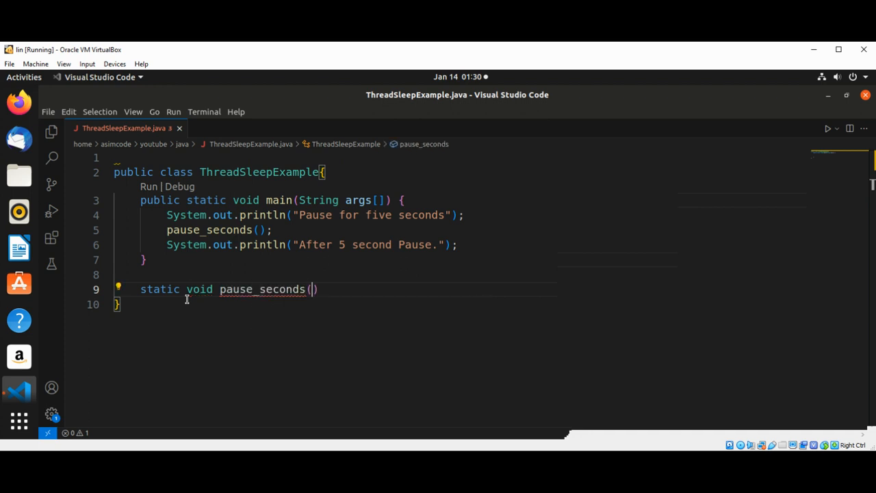
text())
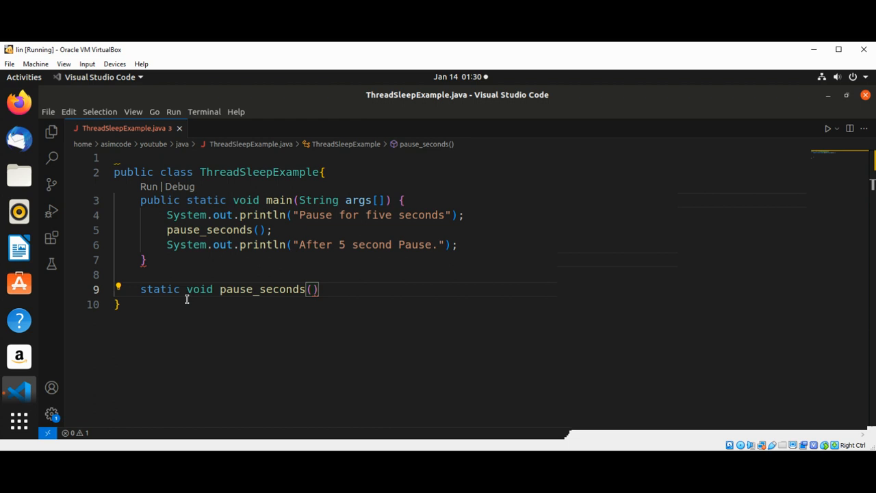
text({)
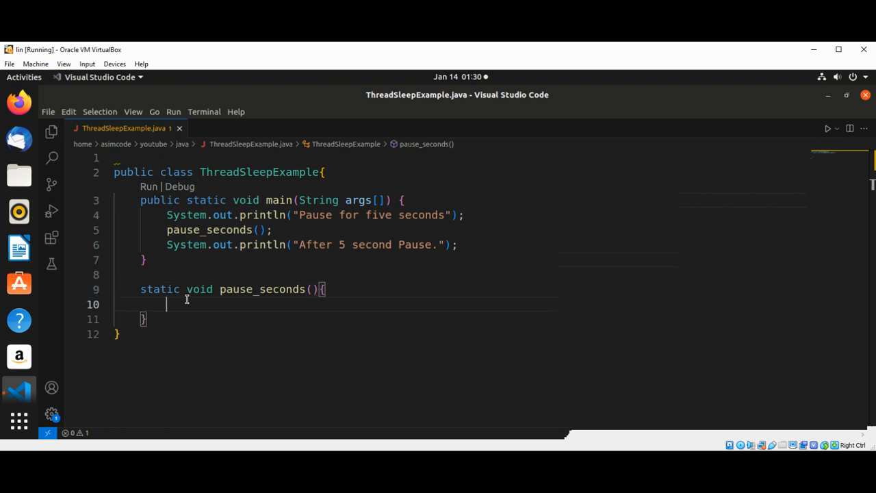
text(try{)
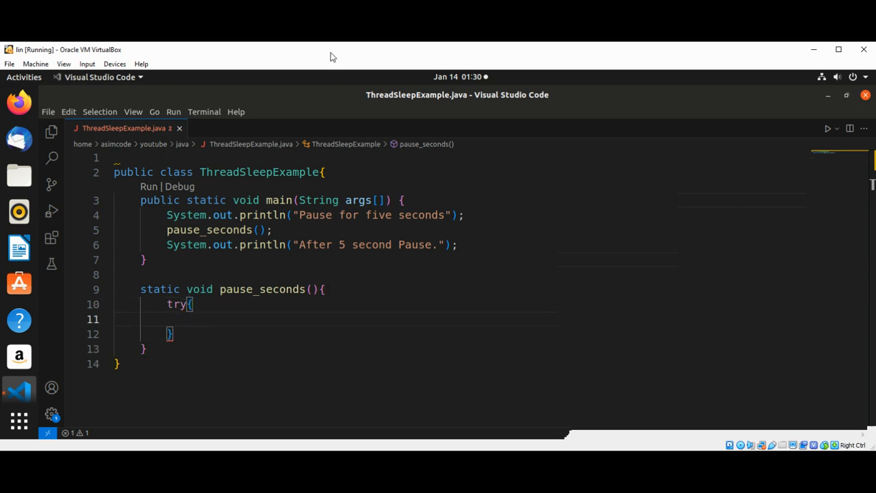
Write Thread.sleep(5000); inside the try block of pause_seconds.
text(Th)
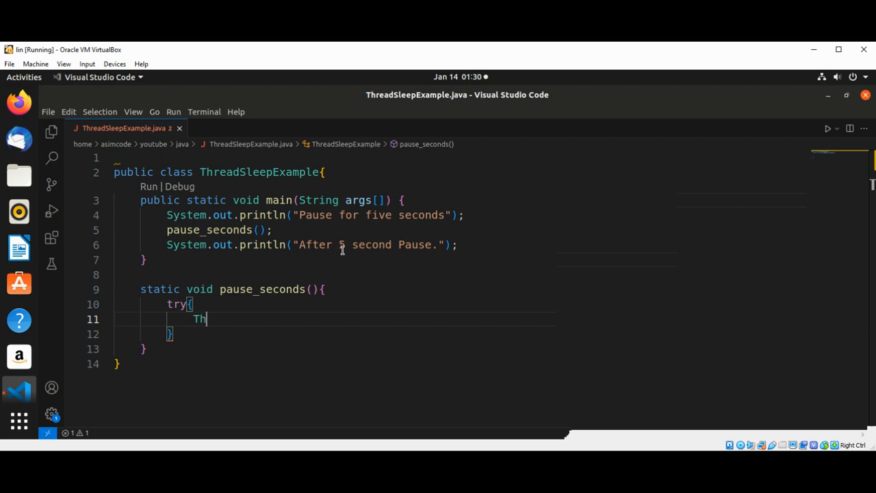
text(read,)
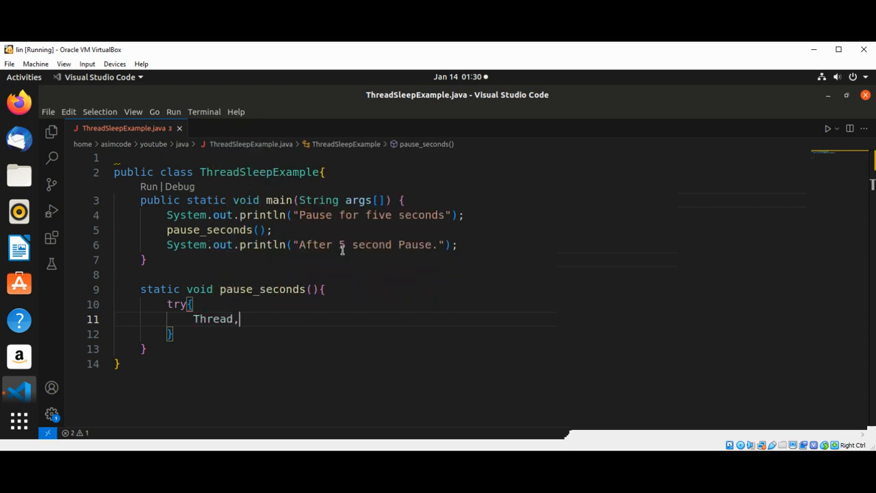
text(sleep())
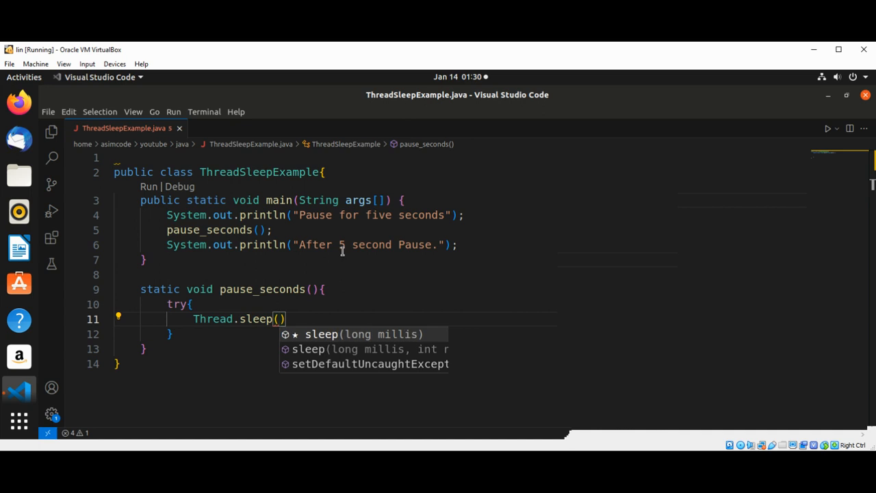
text(5000)
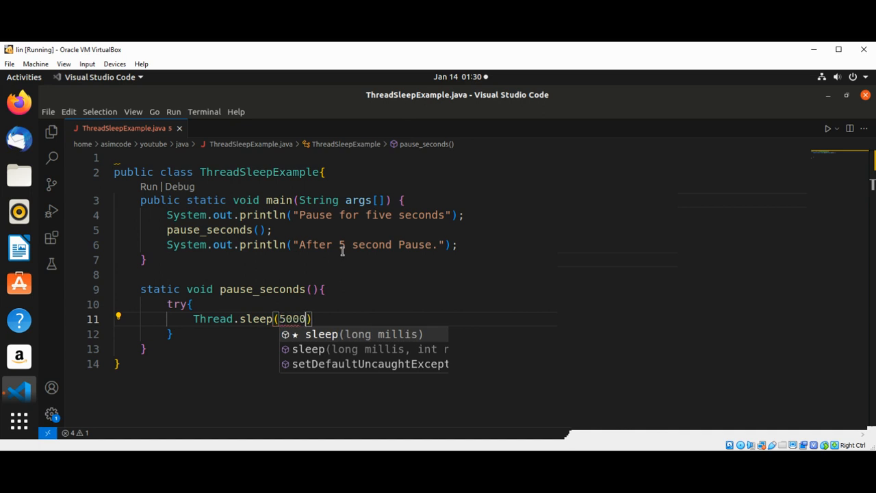
key(Backspace)
text(;)
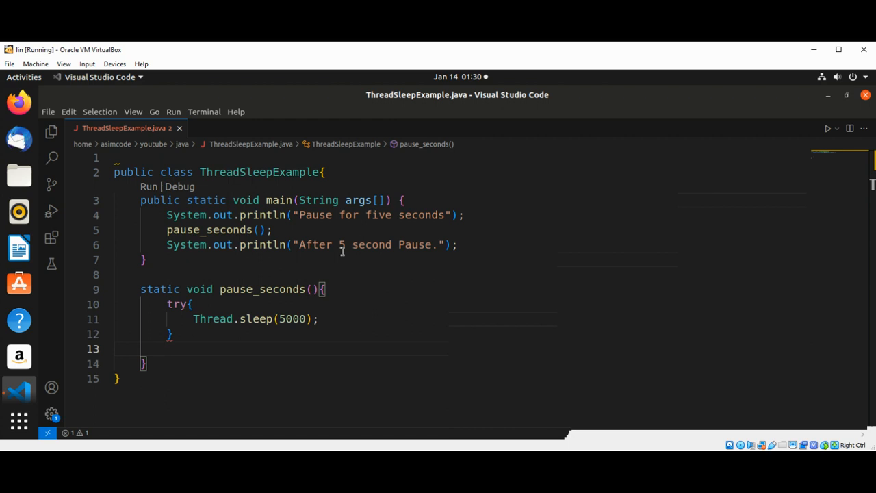
Add catch(InterruptedException ex) after the try block and open a line inside it.
text(catch)
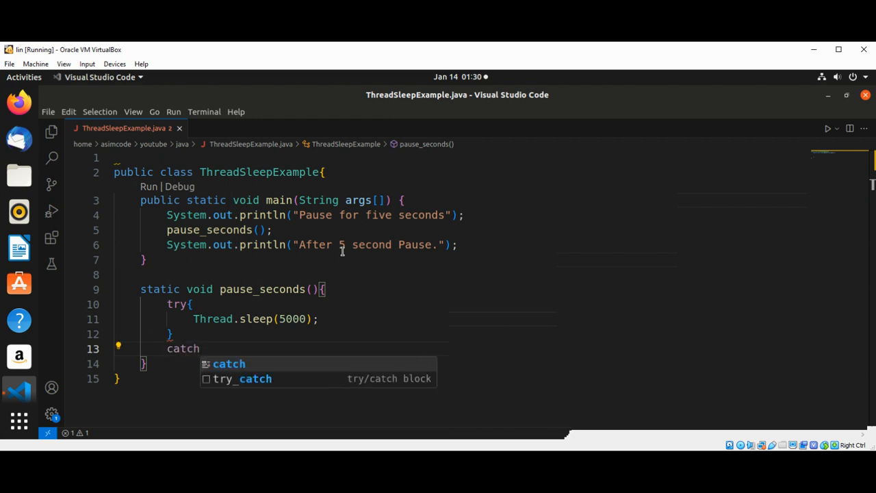
text(())
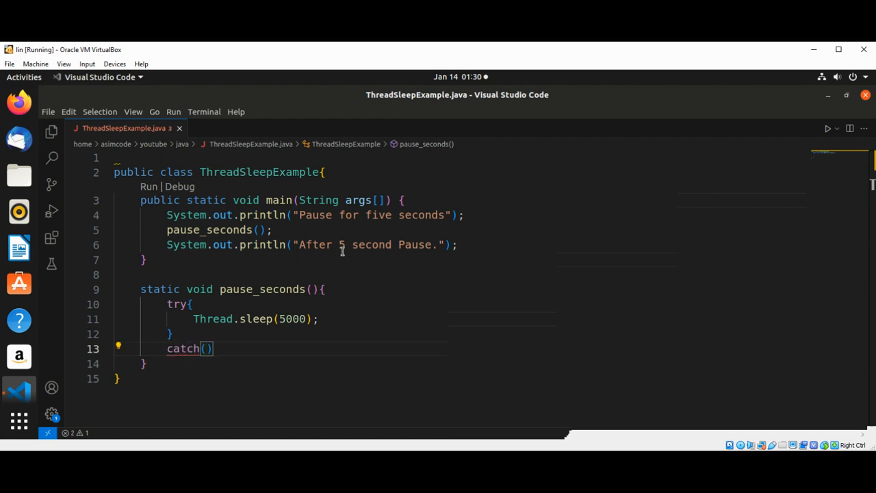
text({)
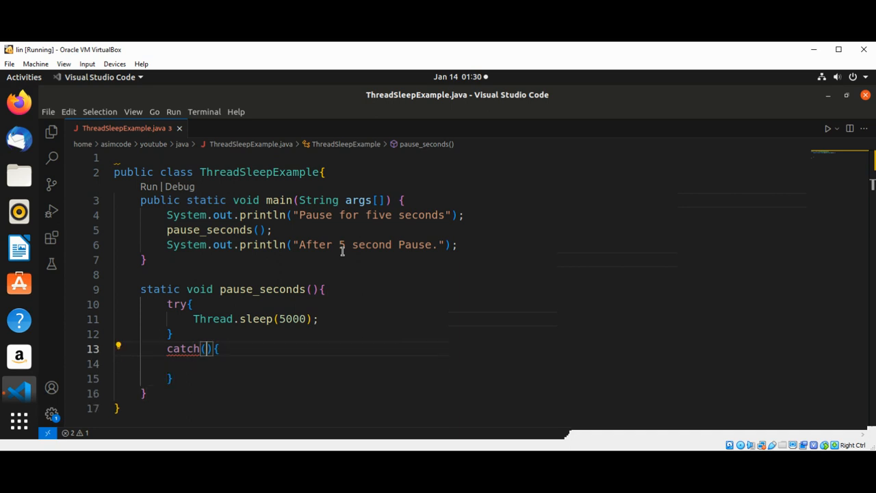
text(InterruptedException)
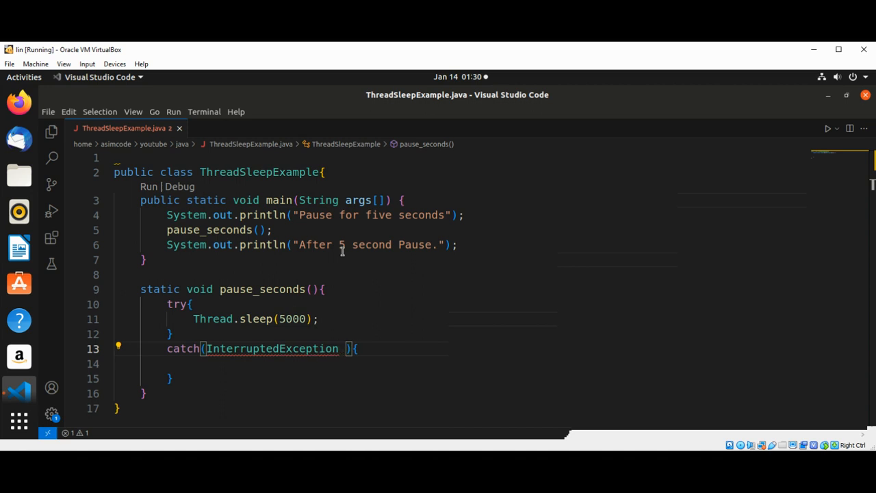
text(ex)
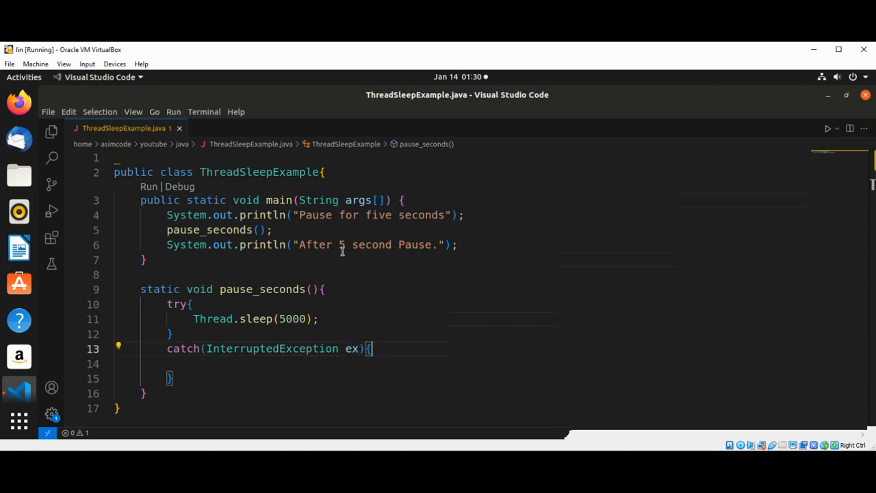
key(enter)
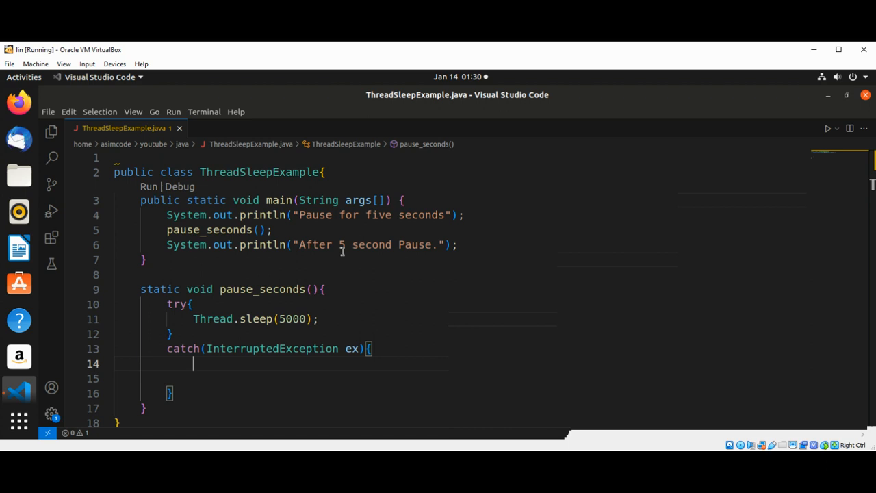
Print "Woke up from Pause!" with System.out.println inside the catch block.
text(Syste,)
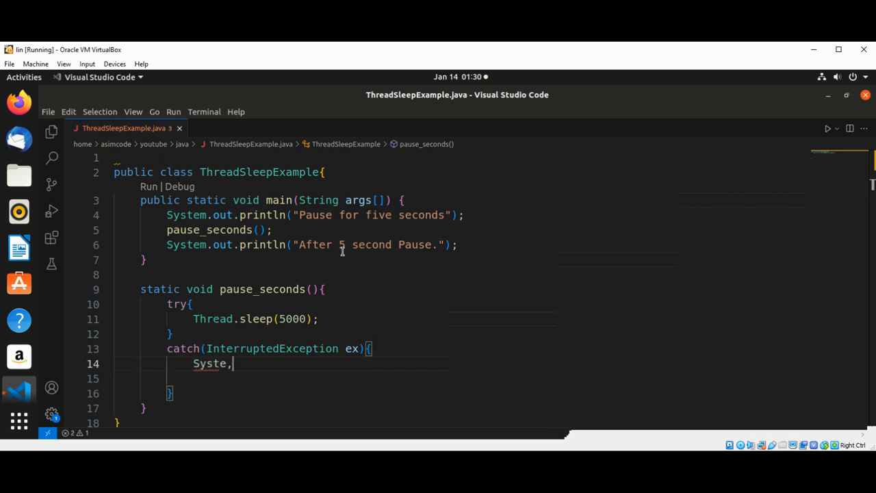
text(.out.println()
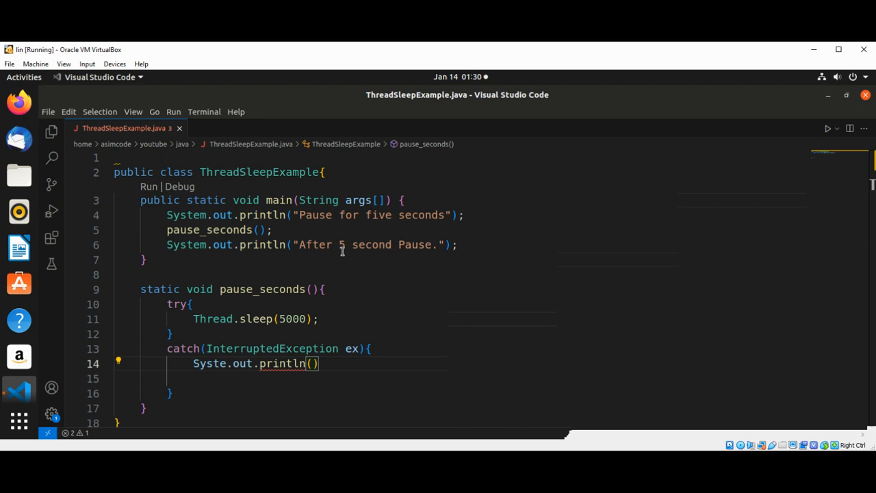
text(;)
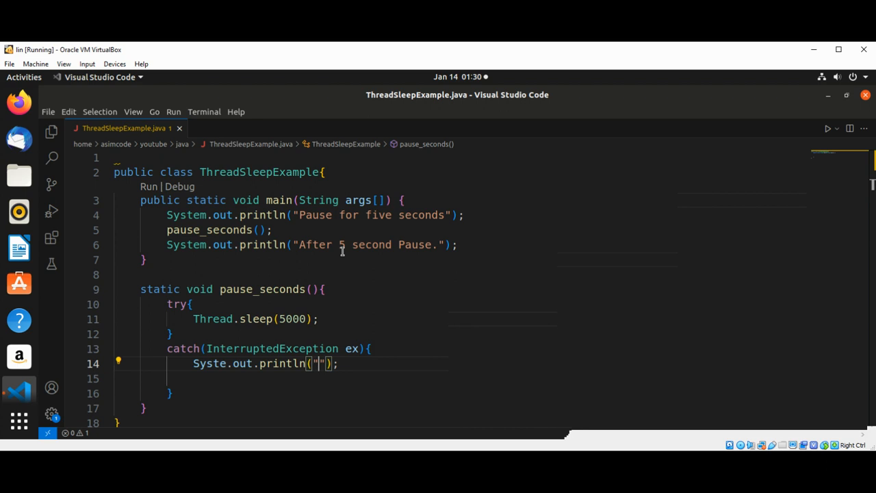
text(Woke up)
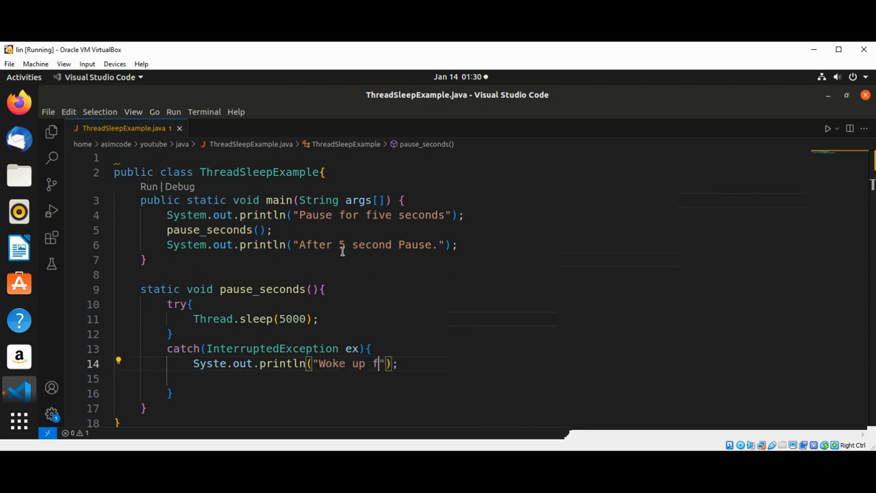
text(from Pause!)
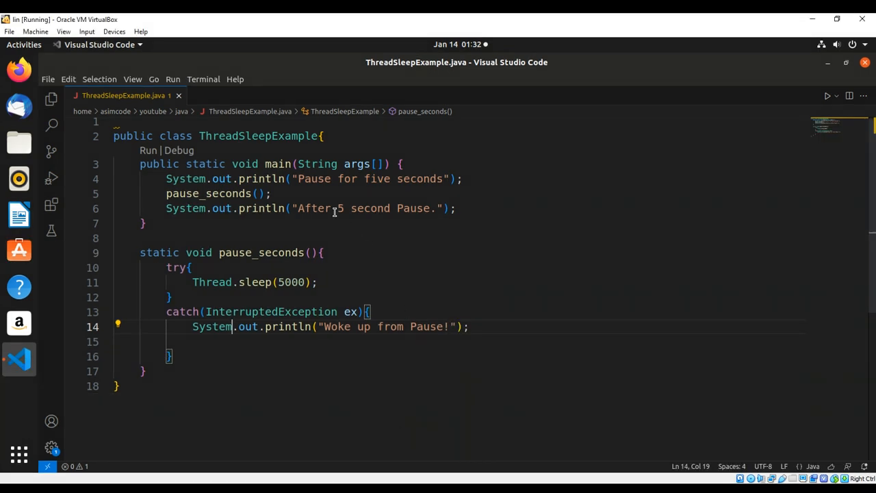
mouse_move(315, 195)
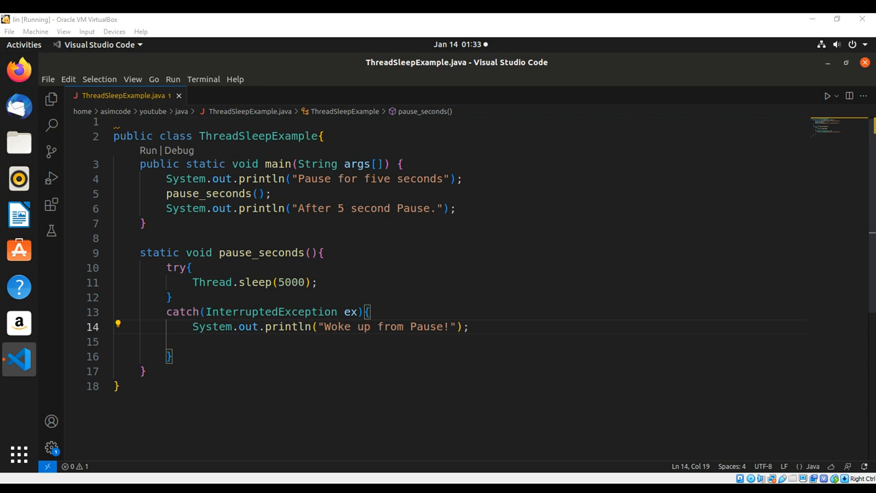
Run ThreadSleepExample with Run Code from the top-right run dropdown.
click(835, 95)
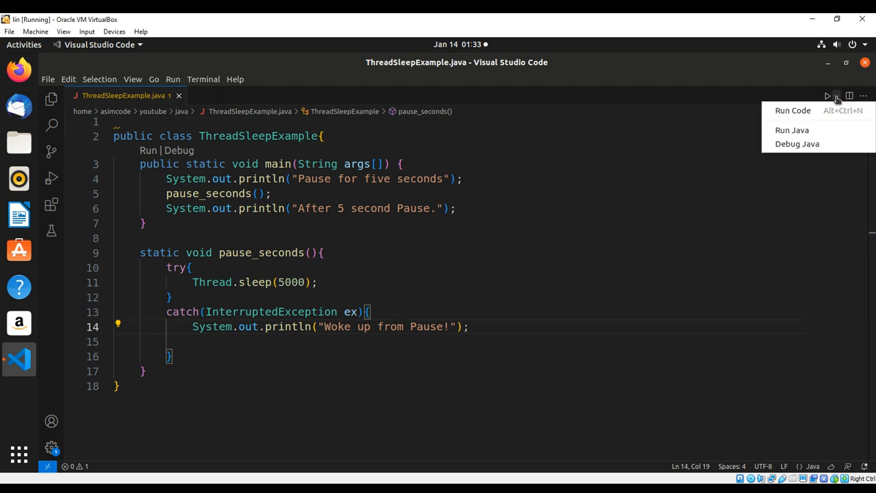
click(793, 111)
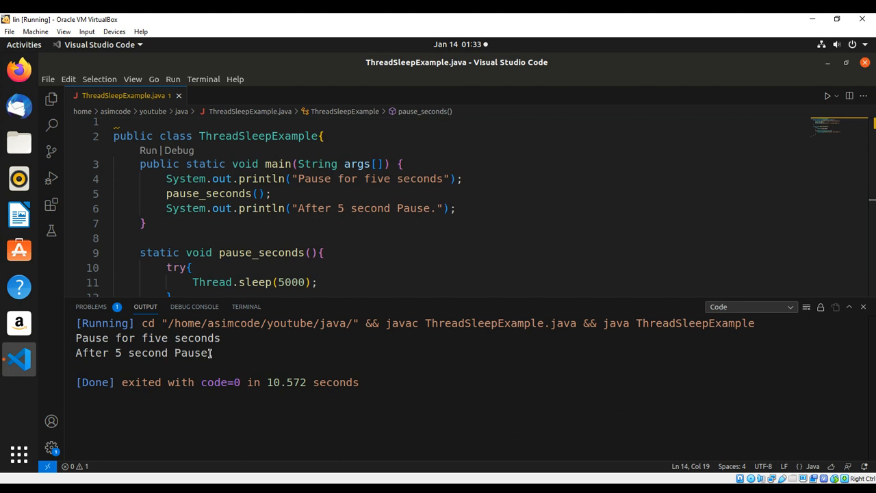
mouse_move(867, 318)
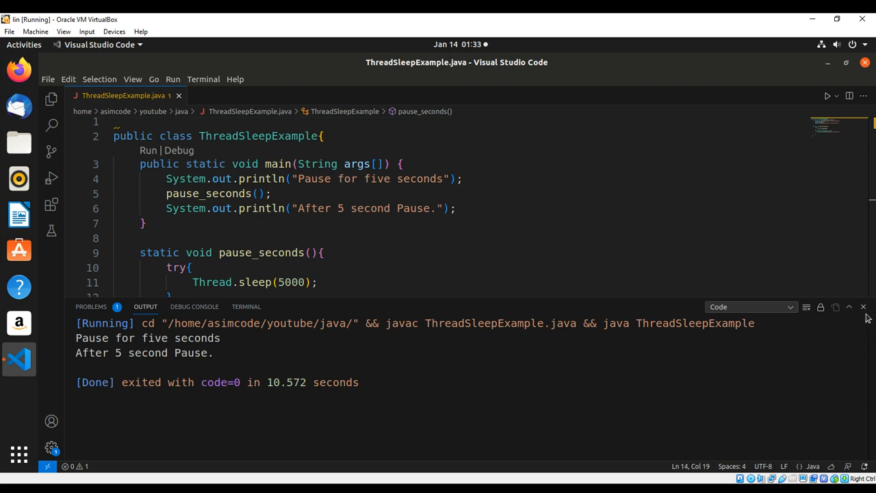
mouse_move(863, 307)
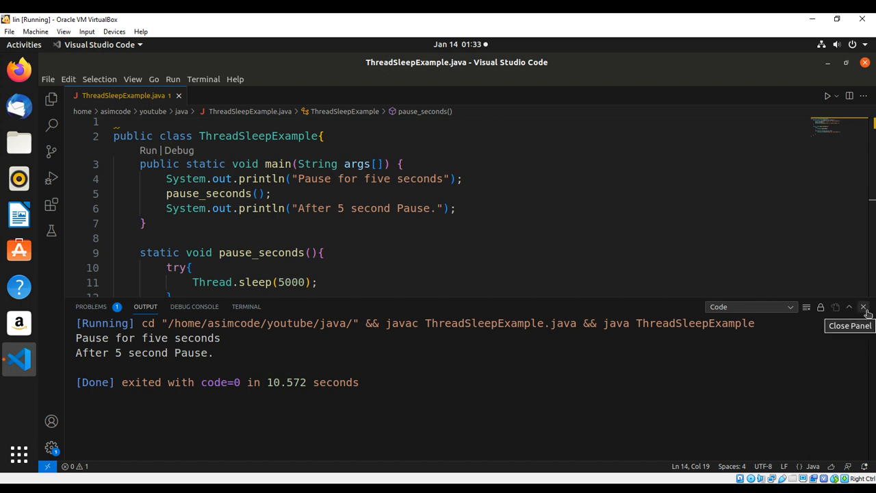